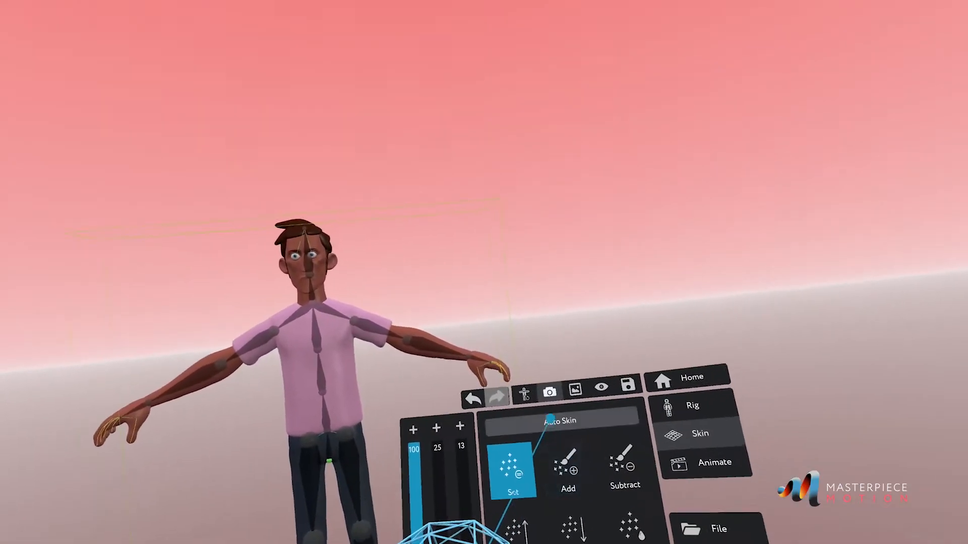
Bring up Auto Skin for the rigged character with quality at Medium, not yet applied.
{"action": "left_click", "coordinate": [560, 420]}
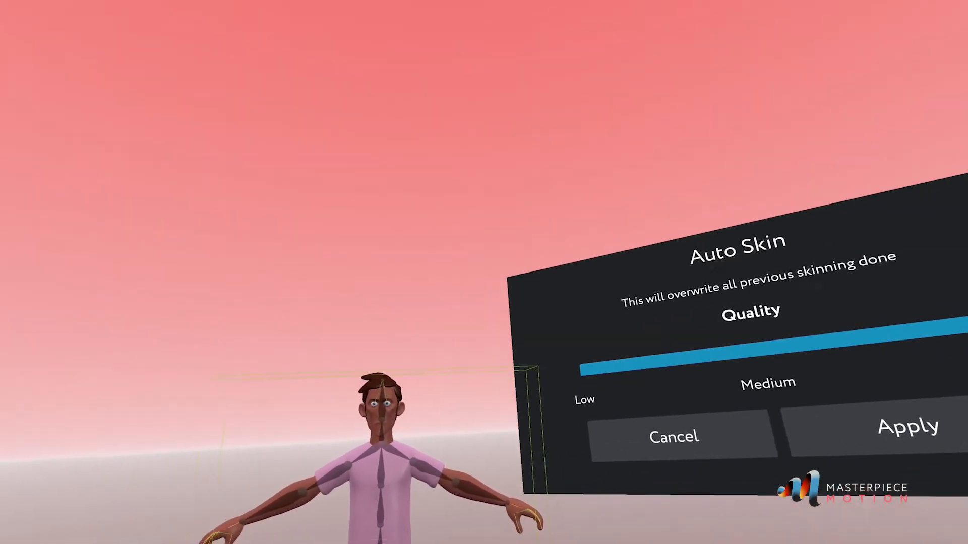
{"action": "left_click", "coordinate": [908, 425]}
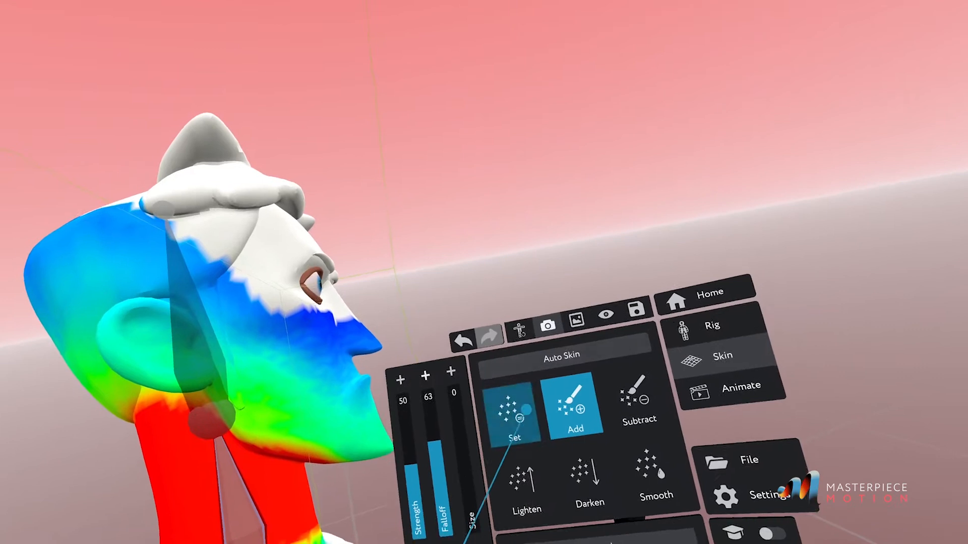
Switch to the Subtract weight brush, keeping strength 50 and falloff 63.
{"action": "left_click", "coordinate": [639, 401]}
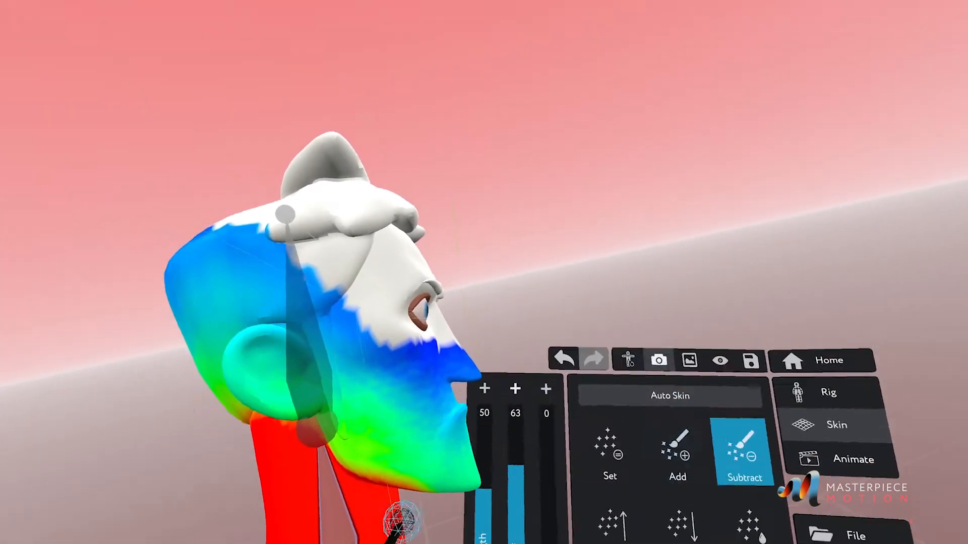